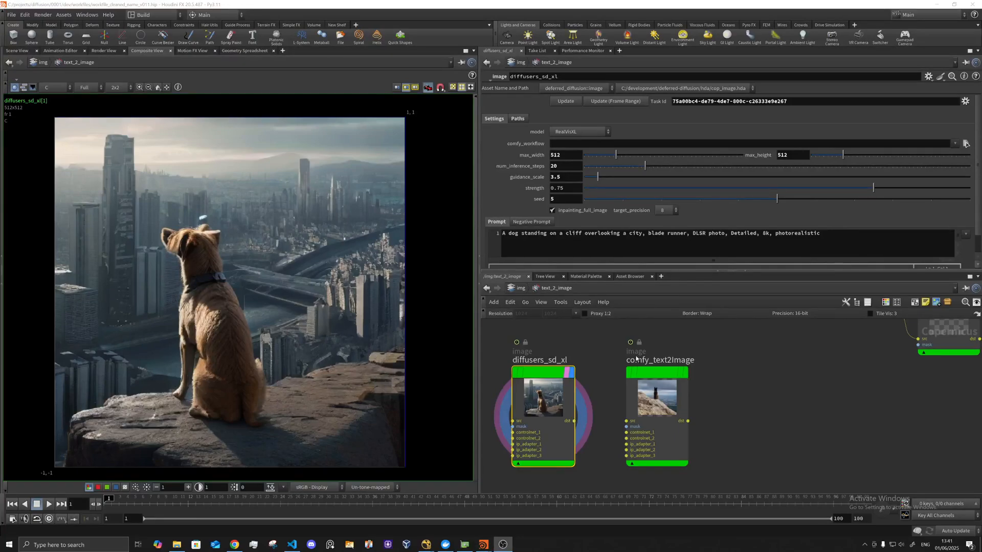
Switch the prompt on comfy_text2image and diffusers_sd_xl from dog to cat on a cliff
click(655, 378)
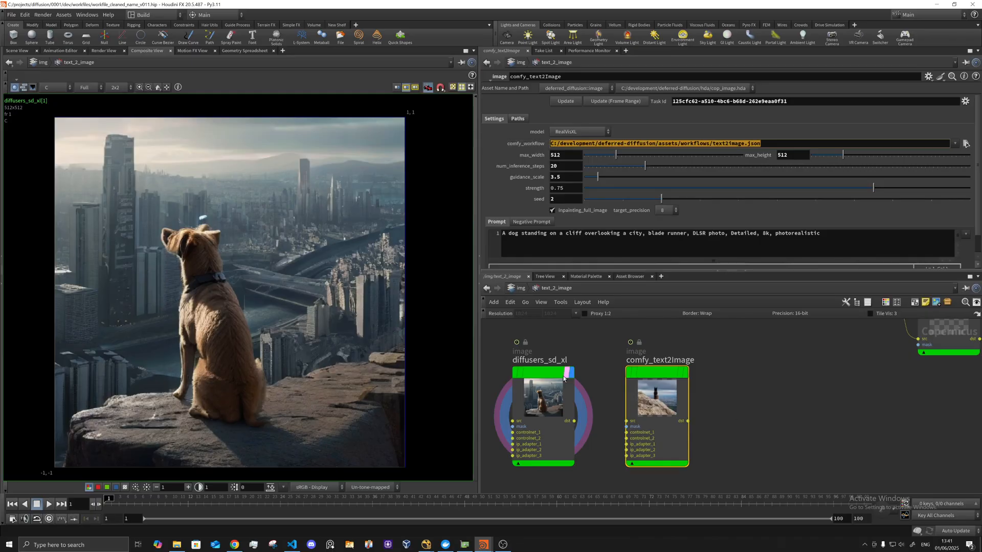
click(543, 395)
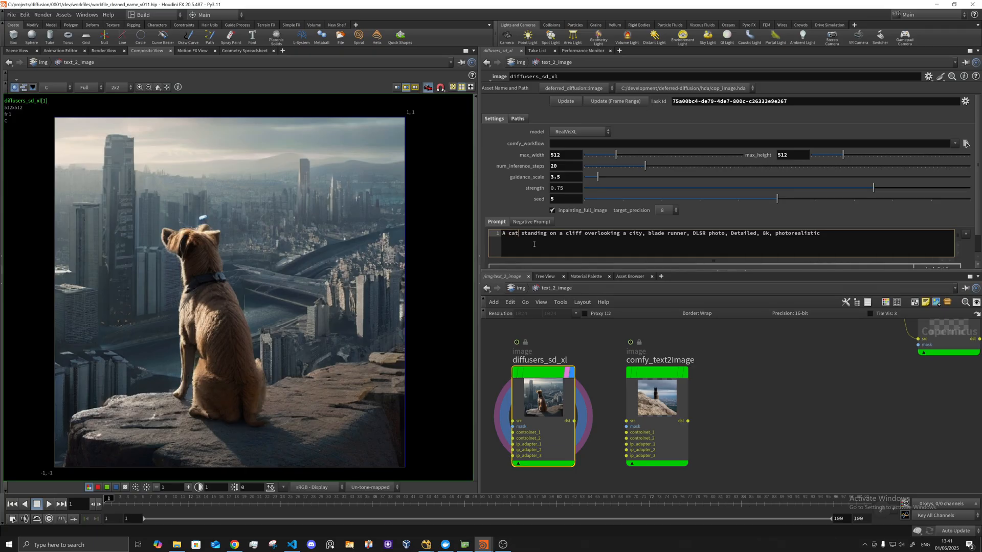
click(655, 392)
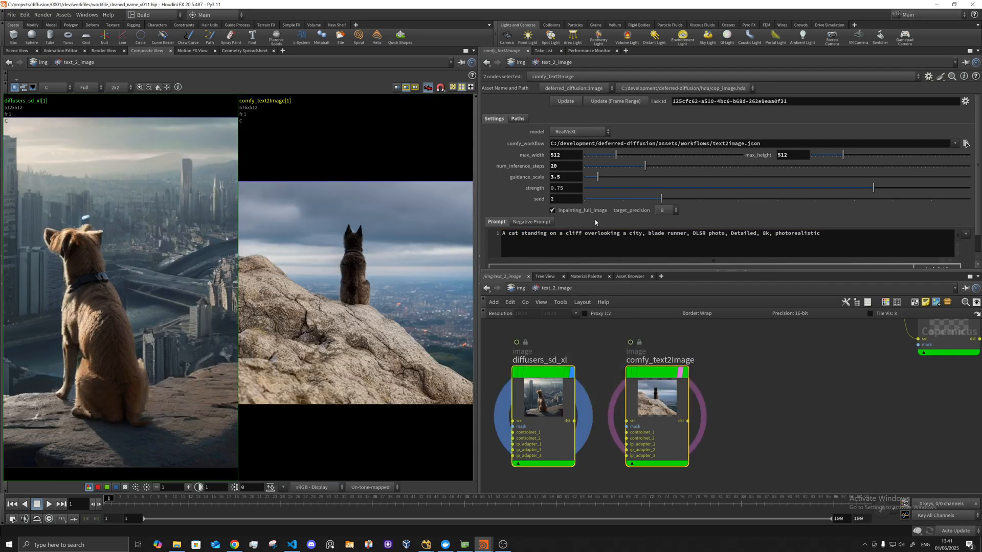
Trigger Update so both nodes regenerate images from the cat prompt
click(565, 102)
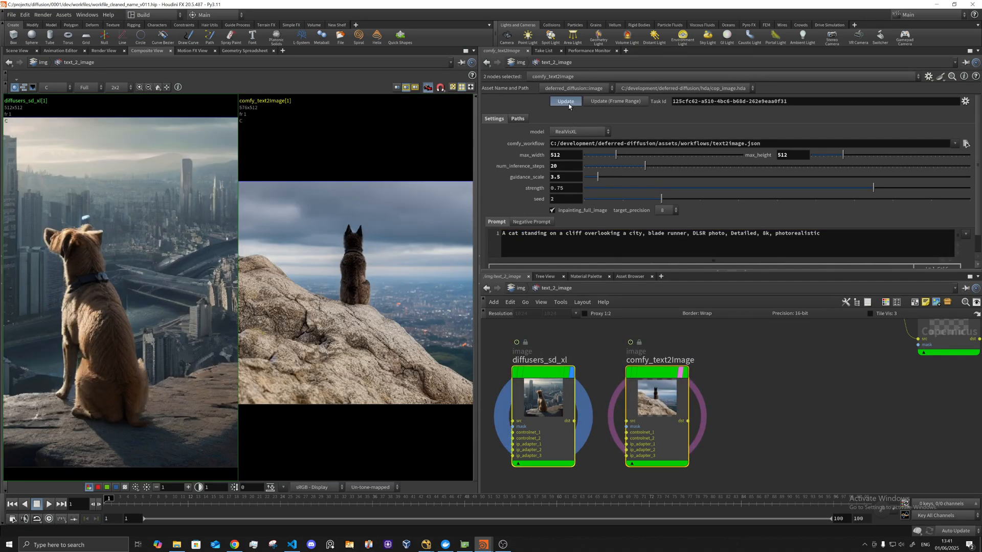
click(565, 101)
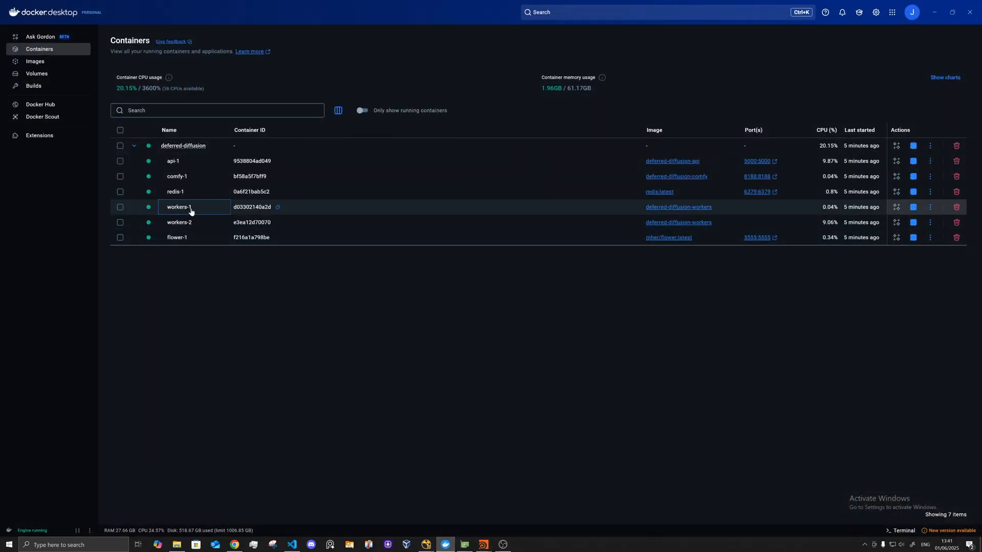
click(180, 207)
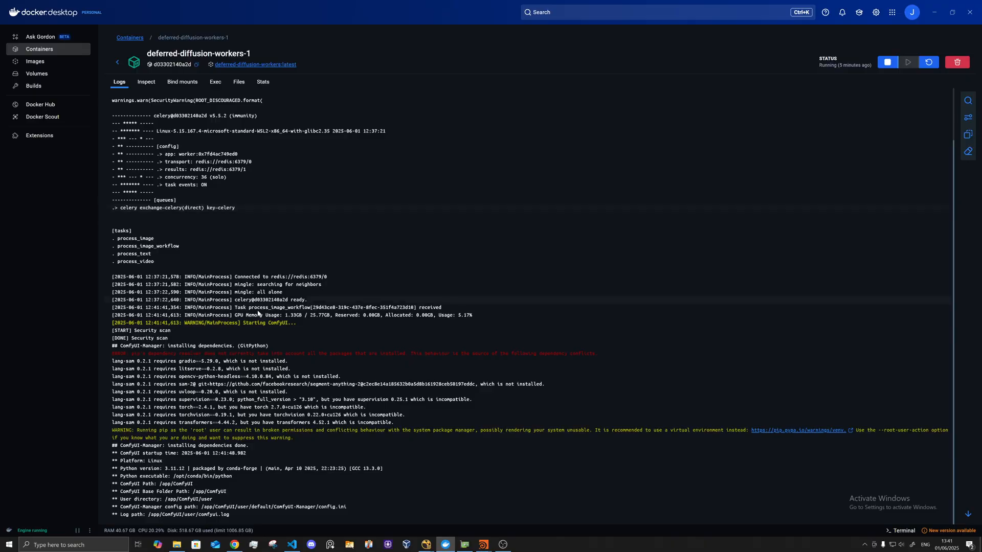
scroll(down, 3)
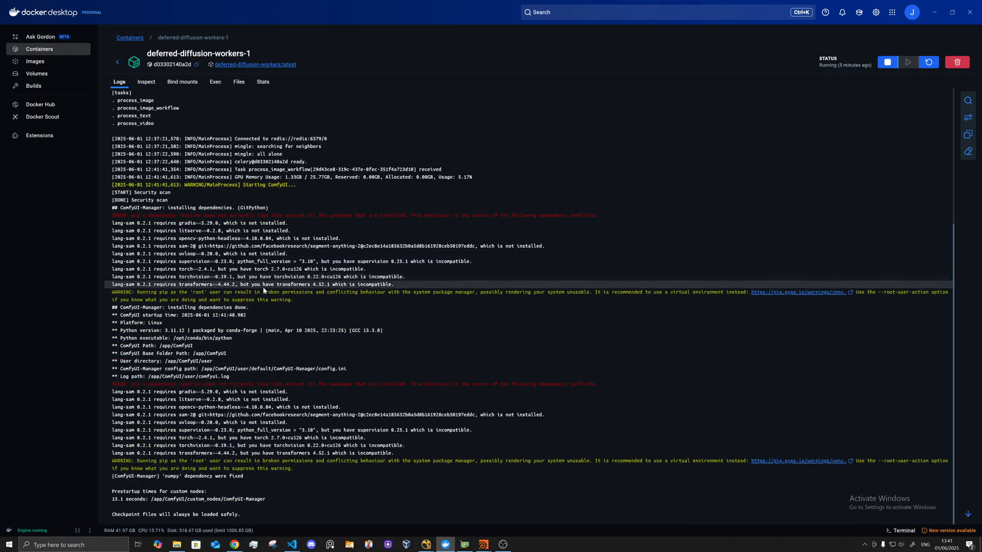
scroll(down, 3)
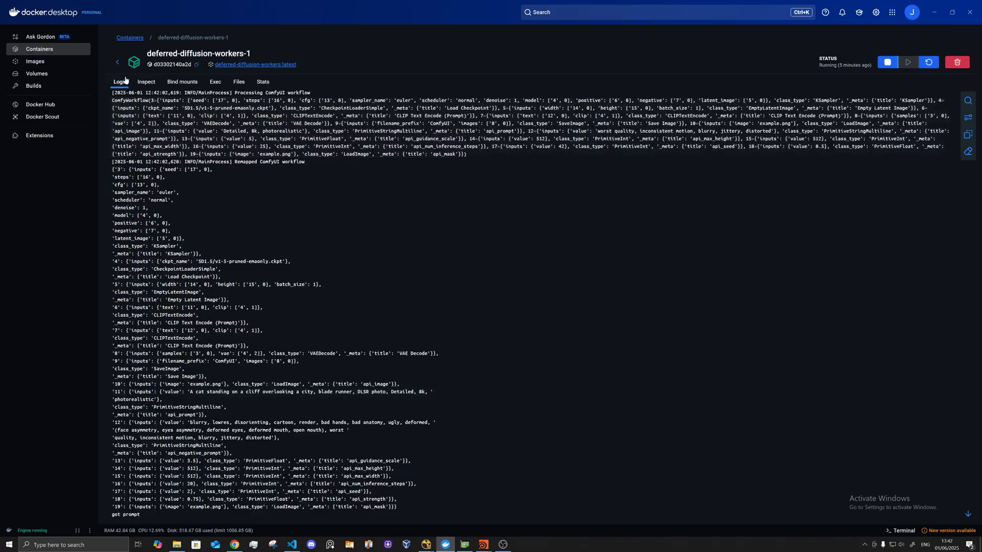
click(130, 38)
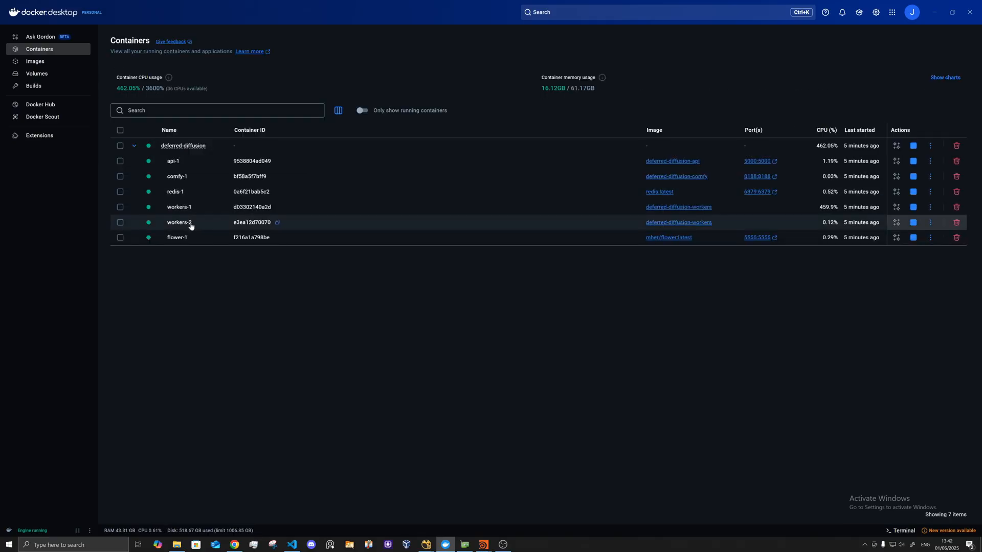
click(178, 222)
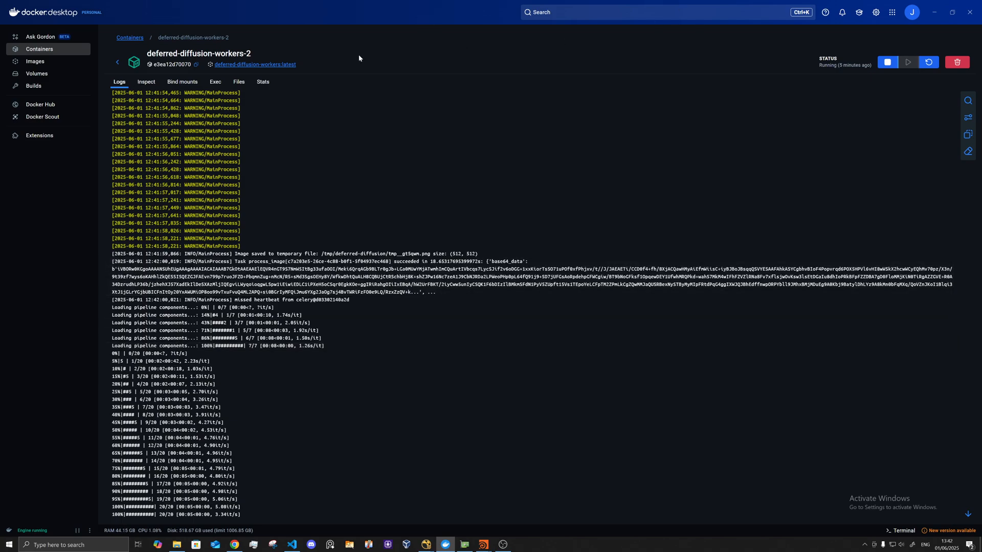
click(130, 38)
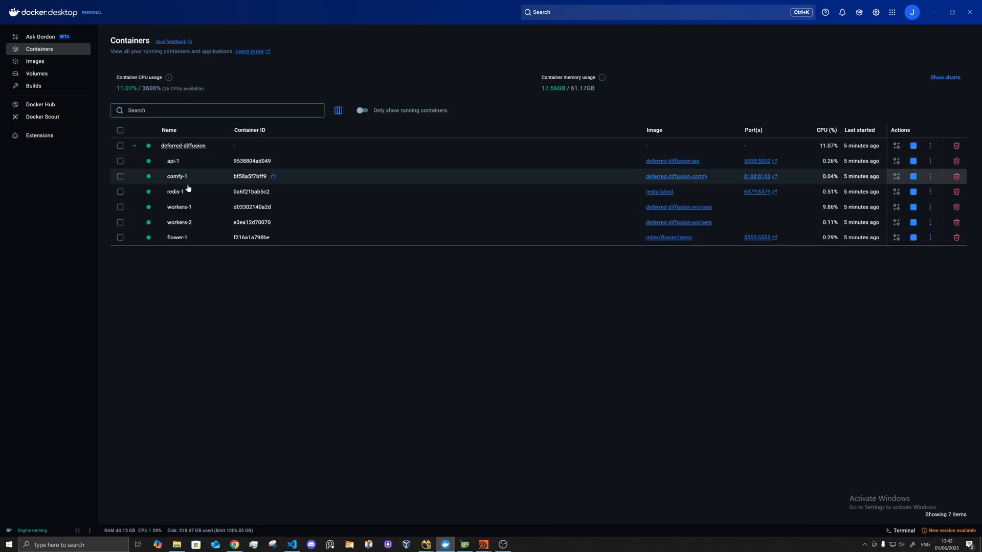
click(179, 207)
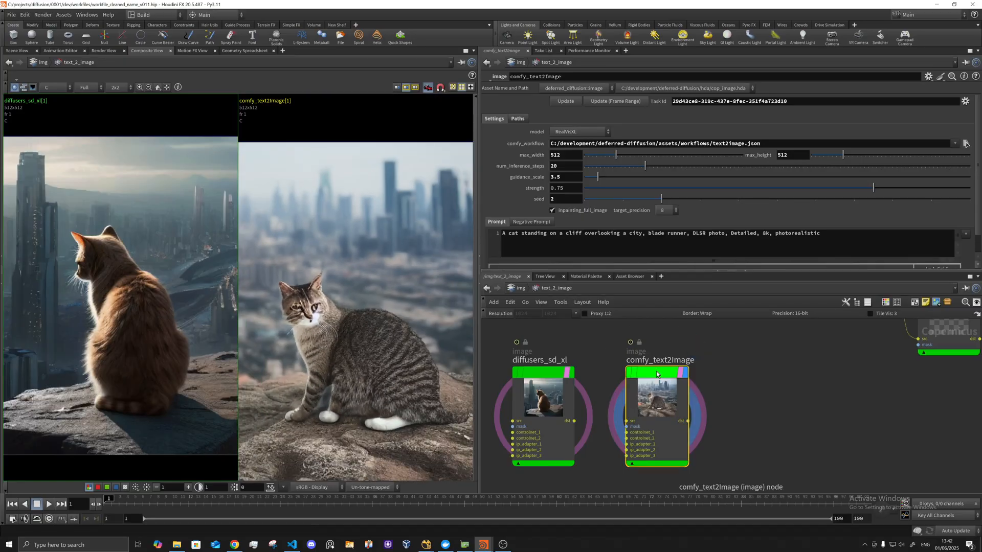
Select comfy_text2image to view its finished cat-on-cliff image beside the diffusers result
click(543, 372)
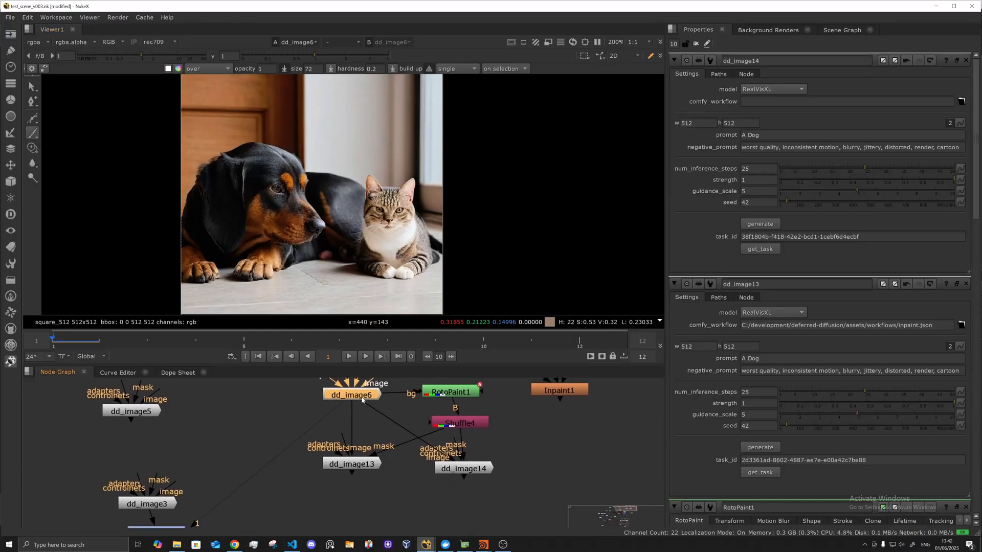
Connect the Nuke viewer to dd_image13 to show the dog-only inpainted result and its properties
drag(350, 395, 340, 401)
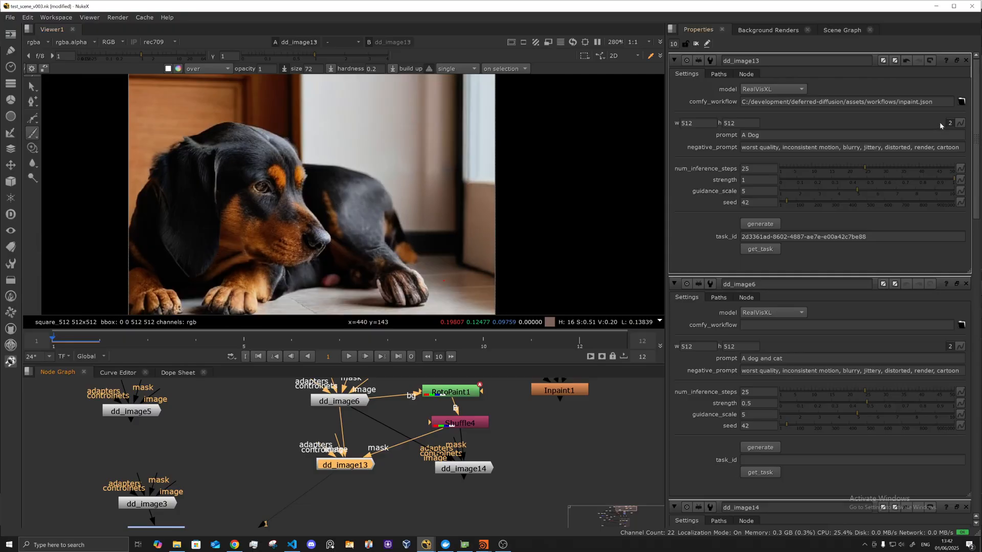
click(846, 102)
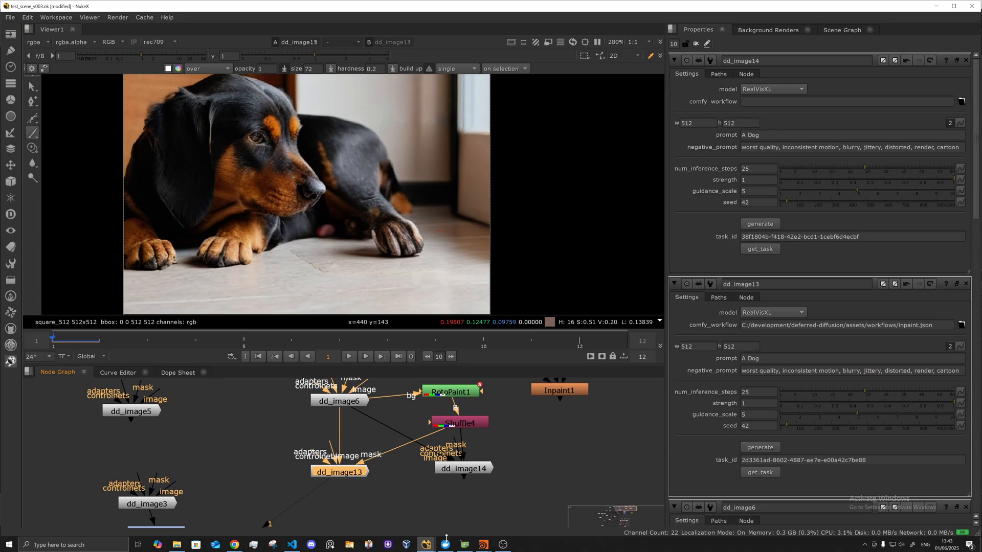
click(445, 544)
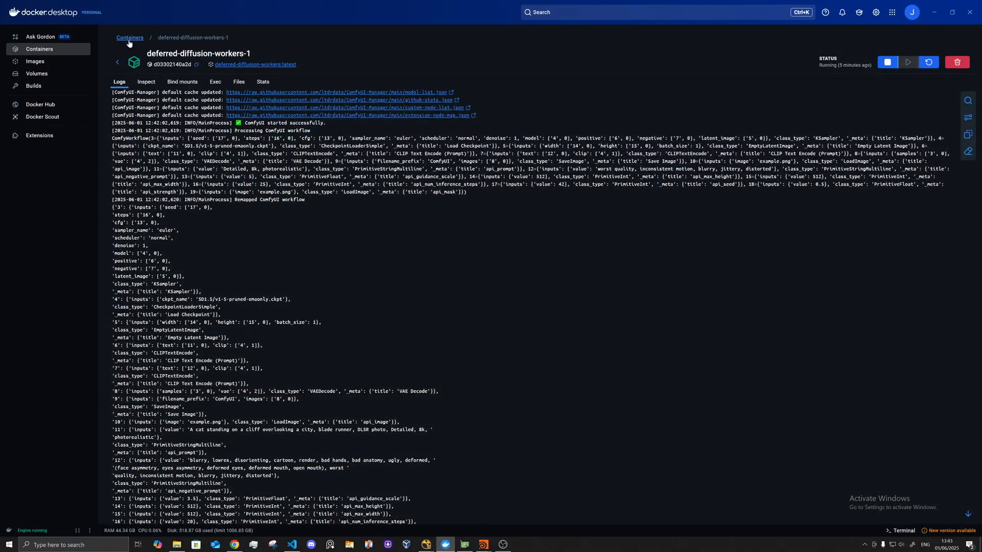
Return Docker to the container list, review the ComfyUI inpaint_example graph, then bring up the API docs
click(130, 38)
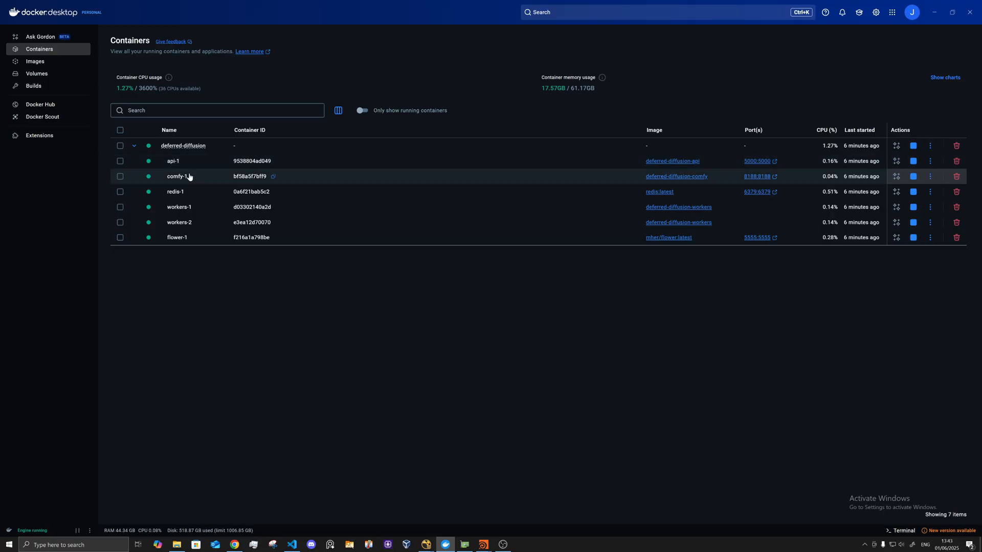
mouse_move(757, 176)
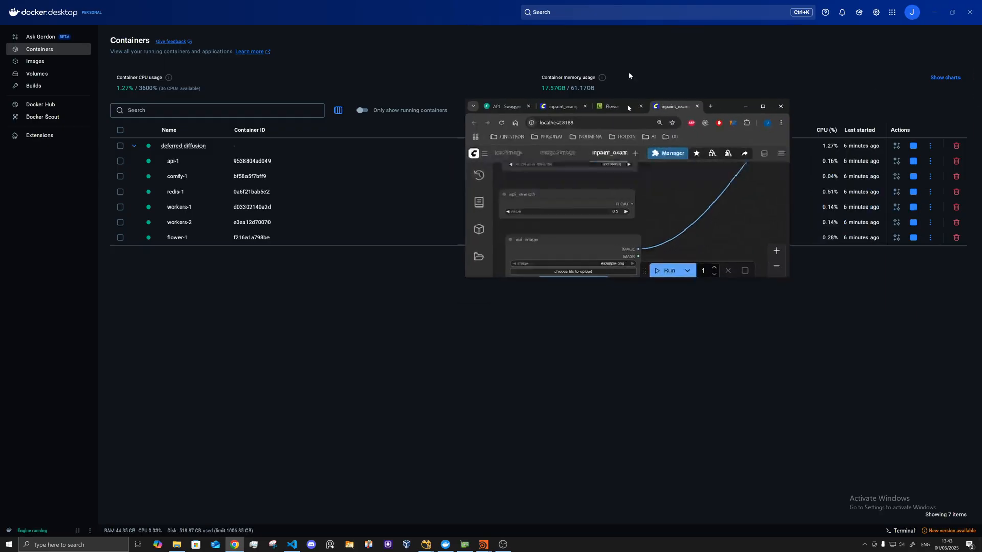
click(763, 107)
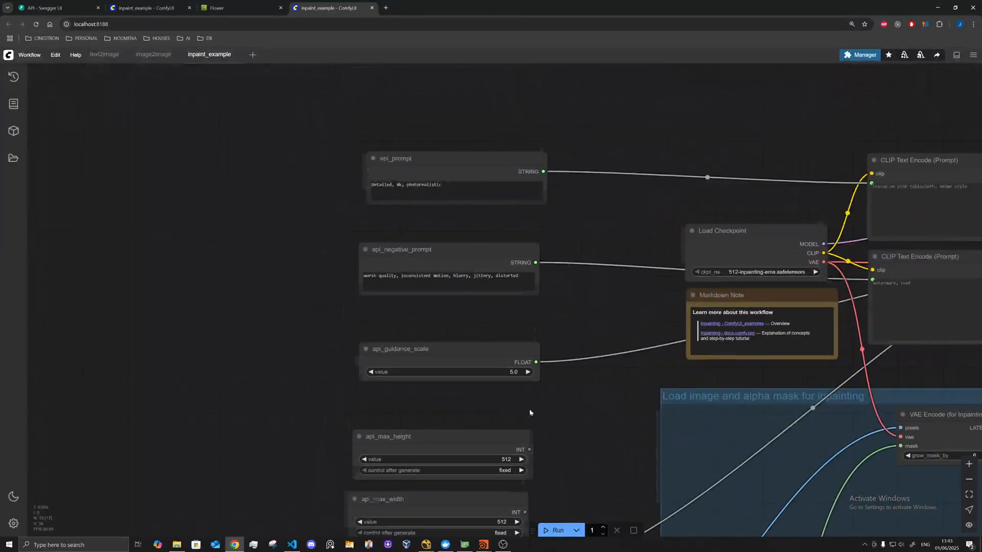
scroll(up, 3)
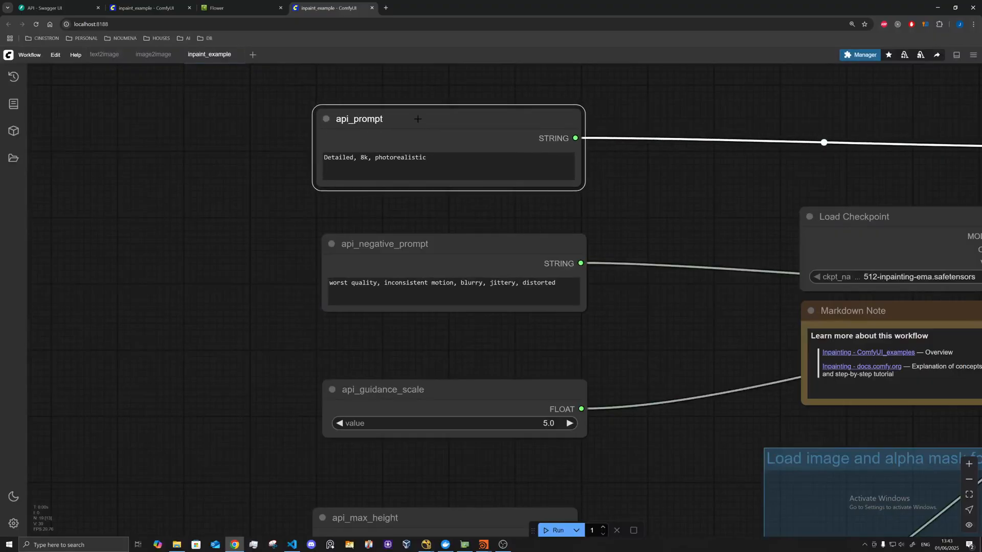
click(56, 7)
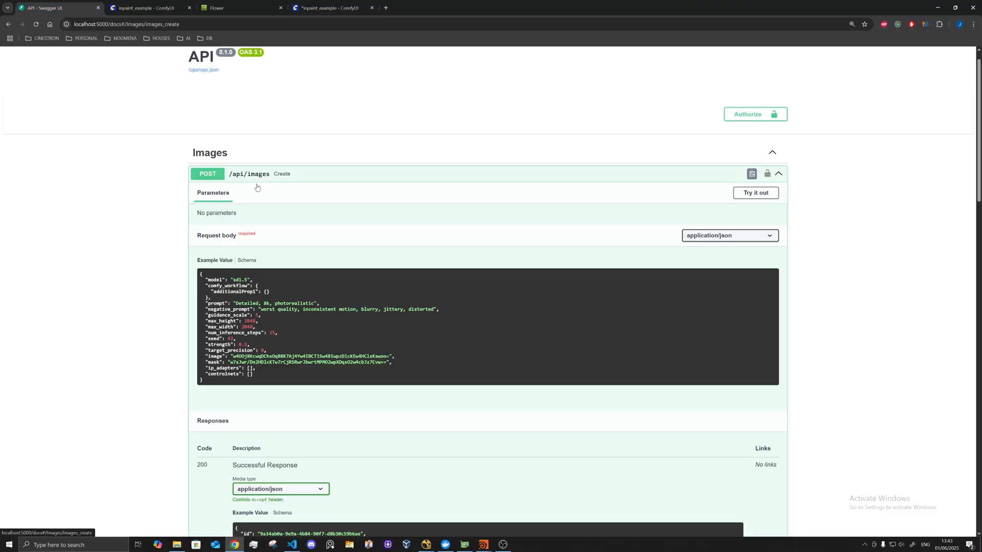
Expand POST /api/images to list ImageRequest fields like model, comfy_workflow, prompt and seed
click(246, 261)
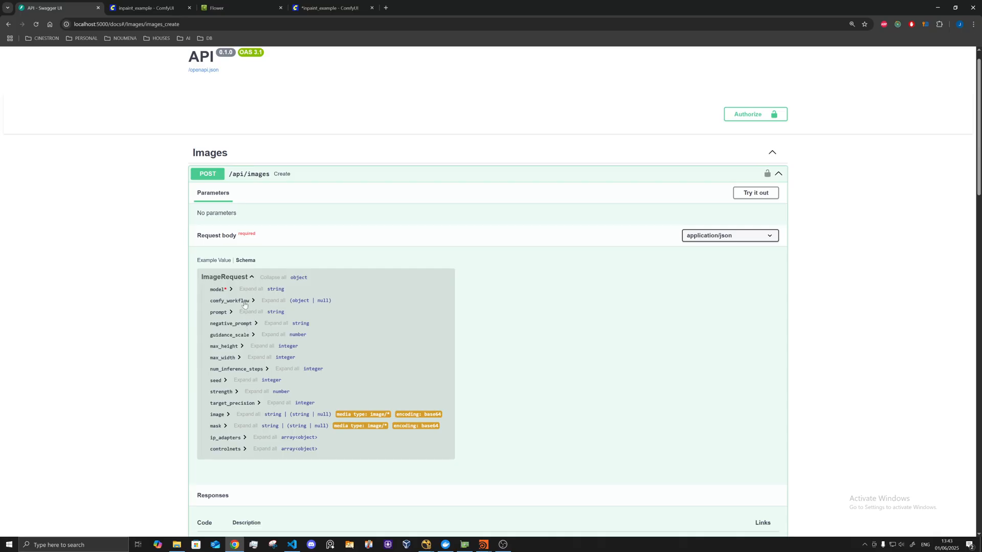
mouse_move(239, 94)
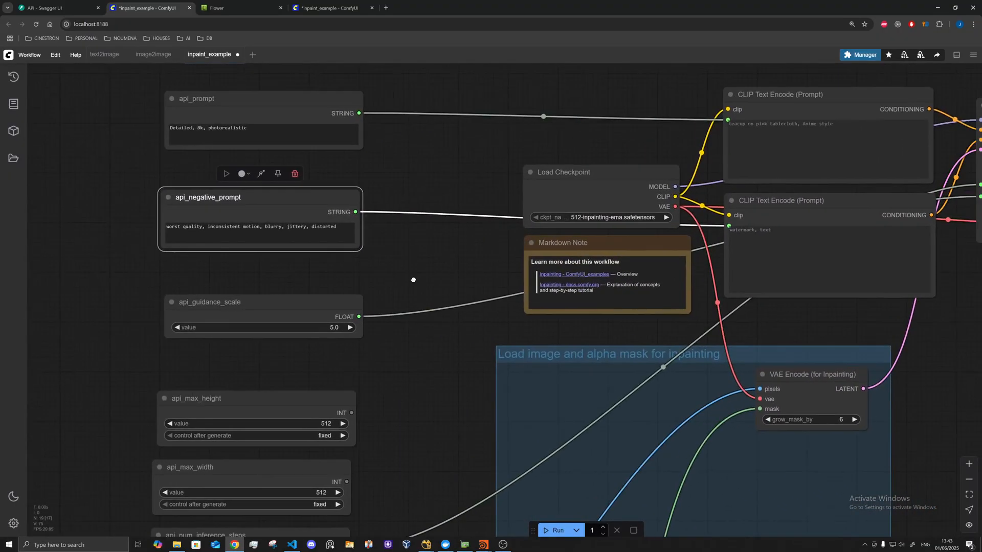
scroll(down, 3)
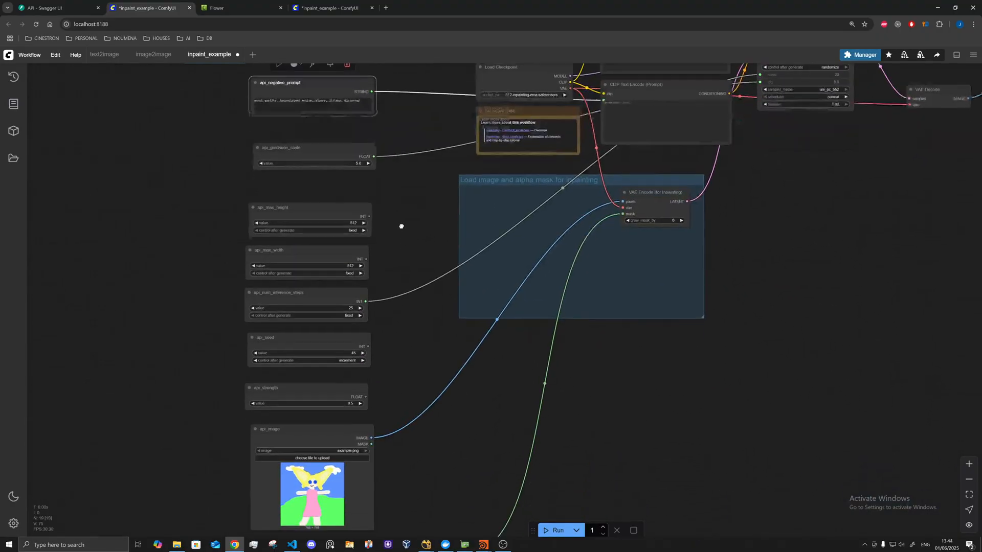
scroll(down, 3)
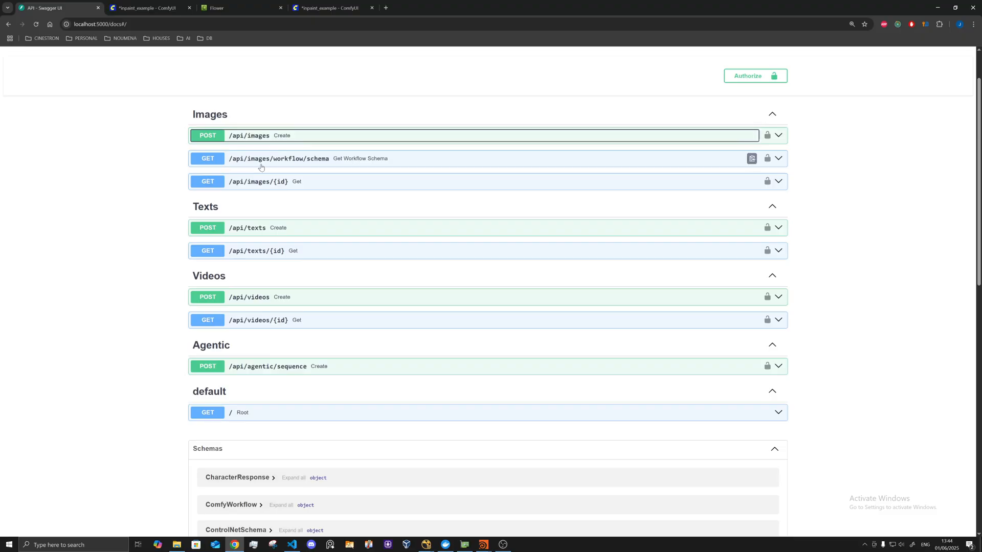
Inspect GET /api/images/workflow/schema, collapse it, and return to the ComfyUI inpaint_example workflow
click(278, 157)
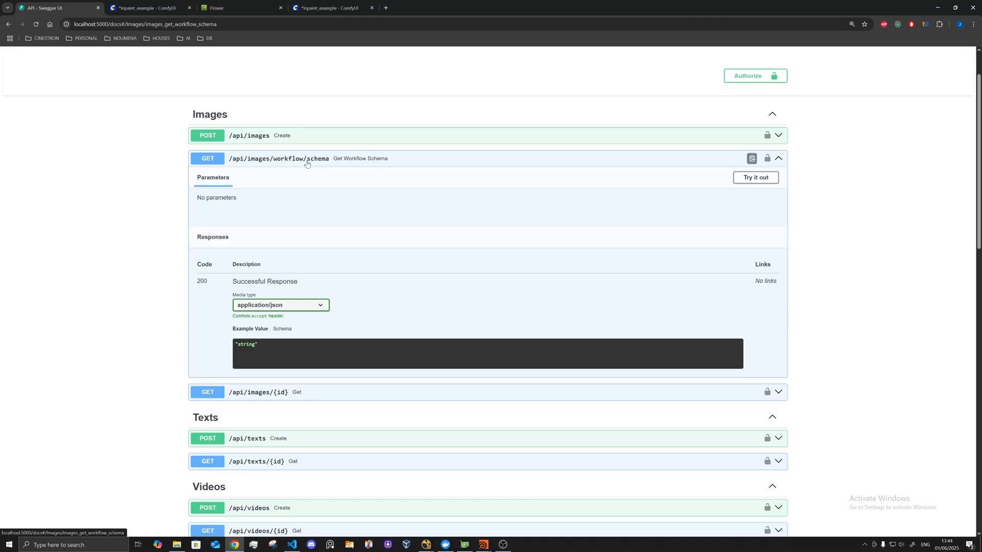
click(778, 157)
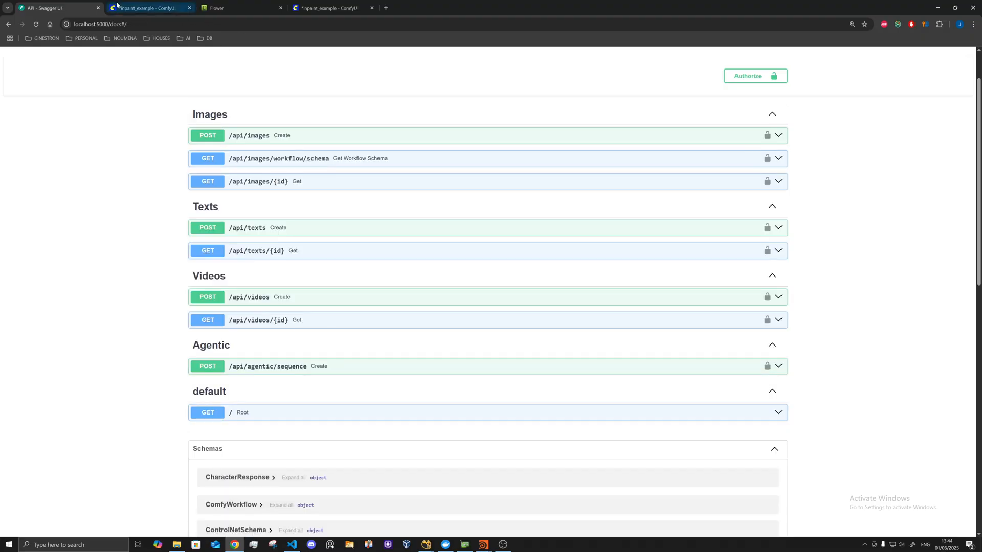
click(149, 7)
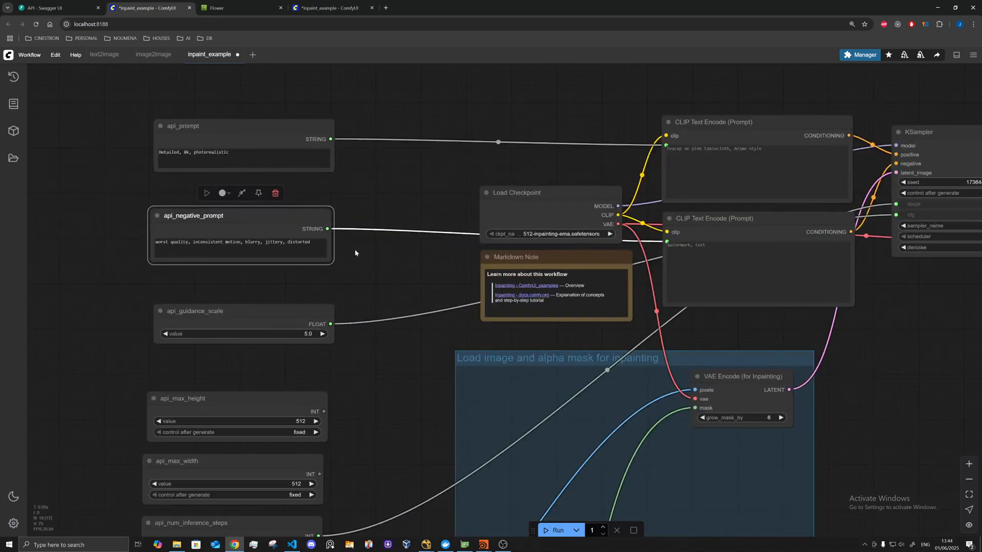
mouse_move(479, 537)
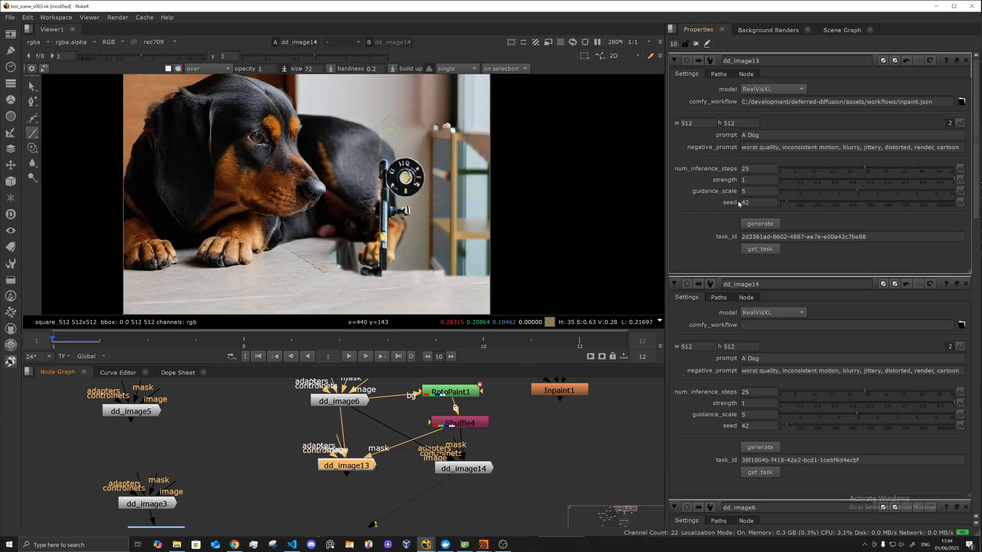
Review dd_image13's inpaint.json workflow output in Nuke before moving to the ComfyUI inpaint graph
click(846, 101)
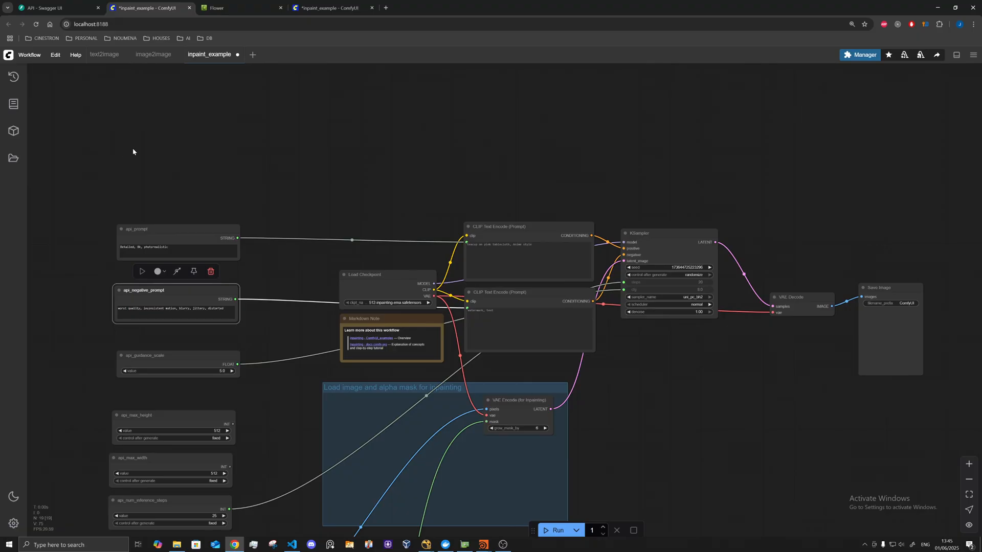
click(57, 7)
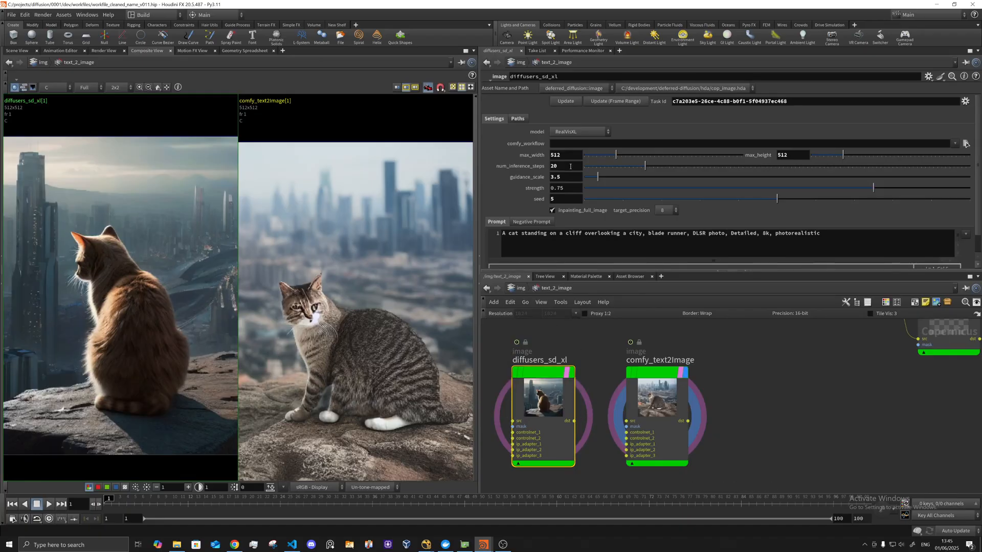
mouse_move(569, 137)
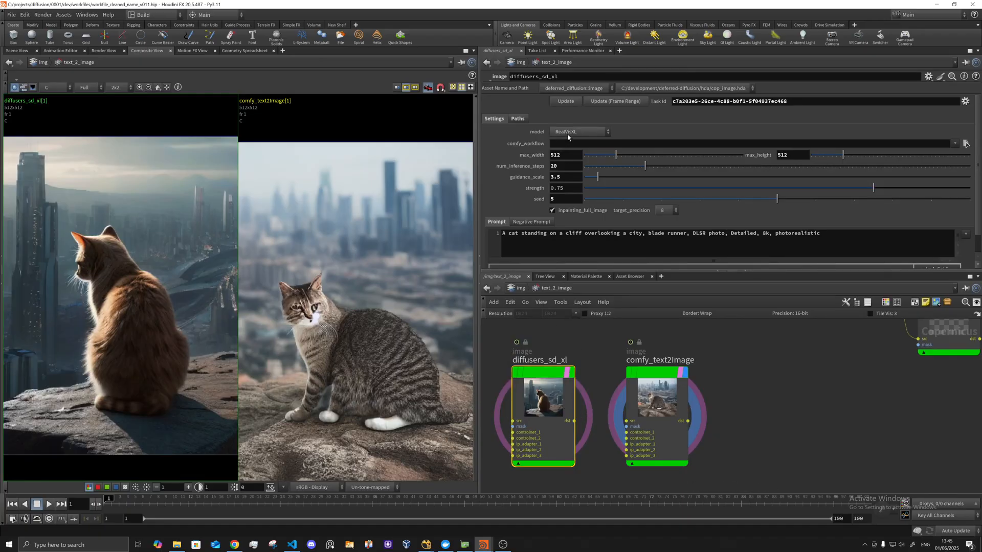
click(656, 374)
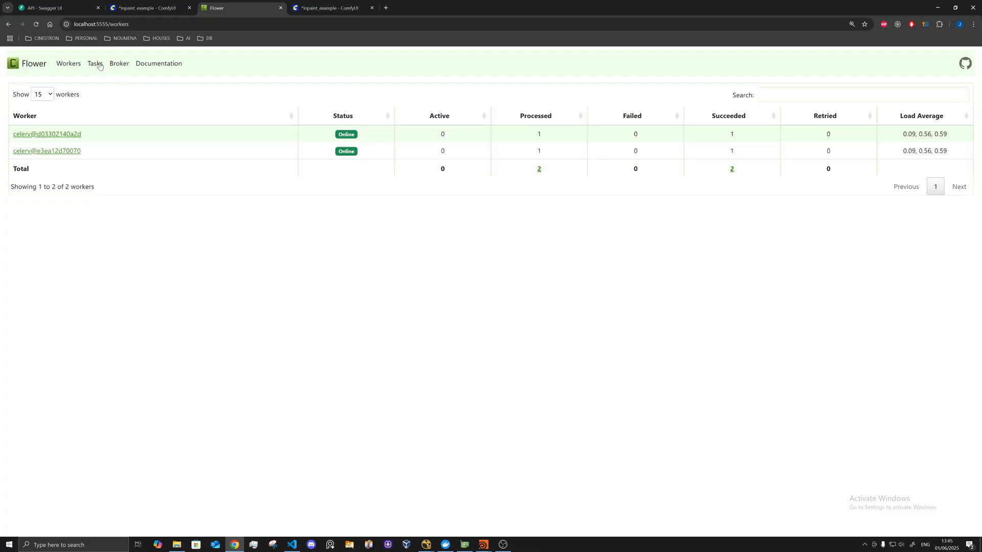
click(94, 63)
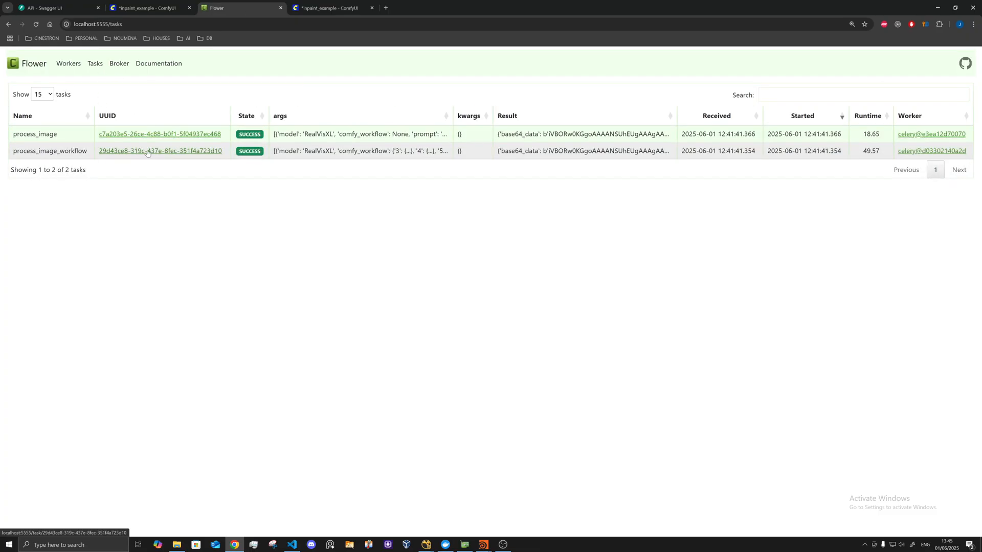
double_click(49, 151)
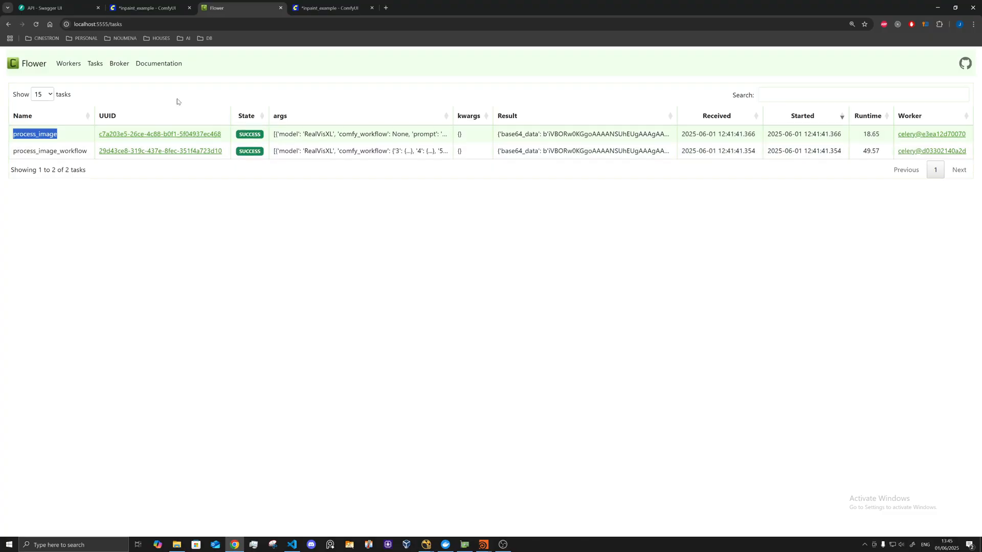
click(67, 64)
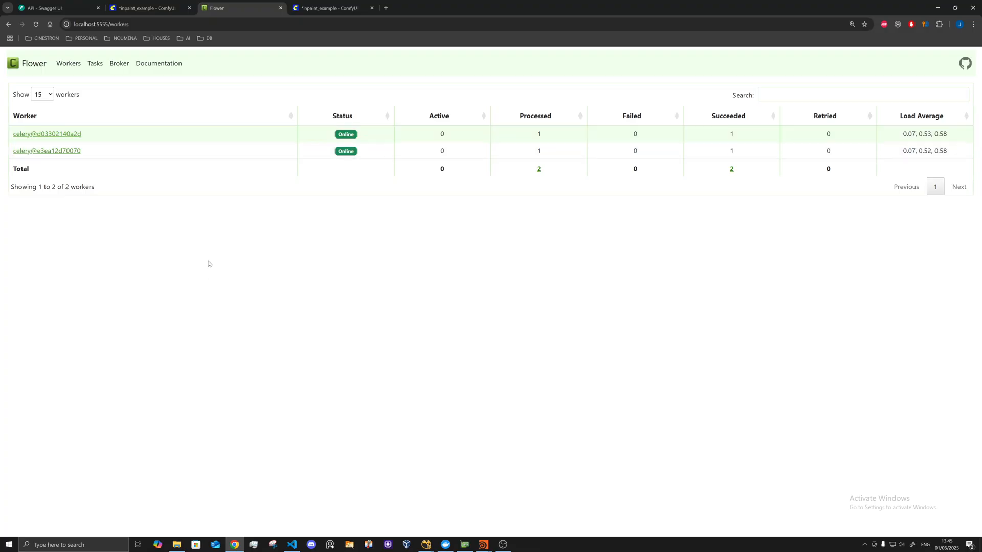
mouse_move(250, 213)
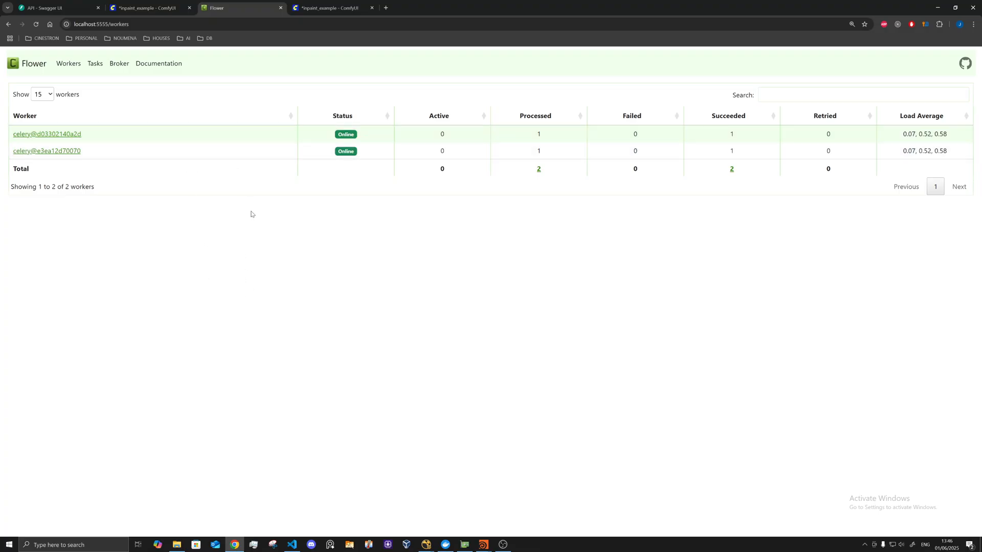
mouse_move(383, 255)
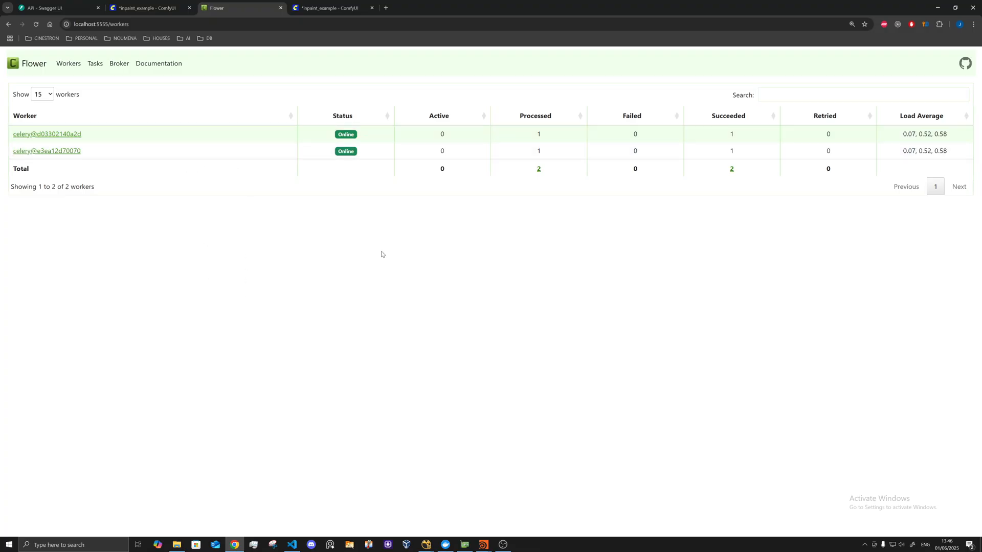
mouse_move(411, 287)
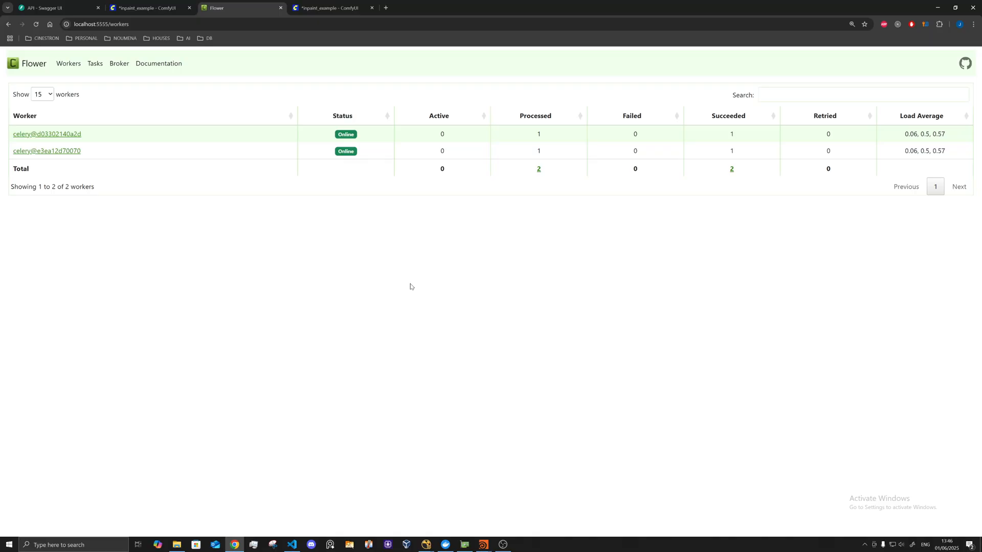
mouse_move(394, 228)
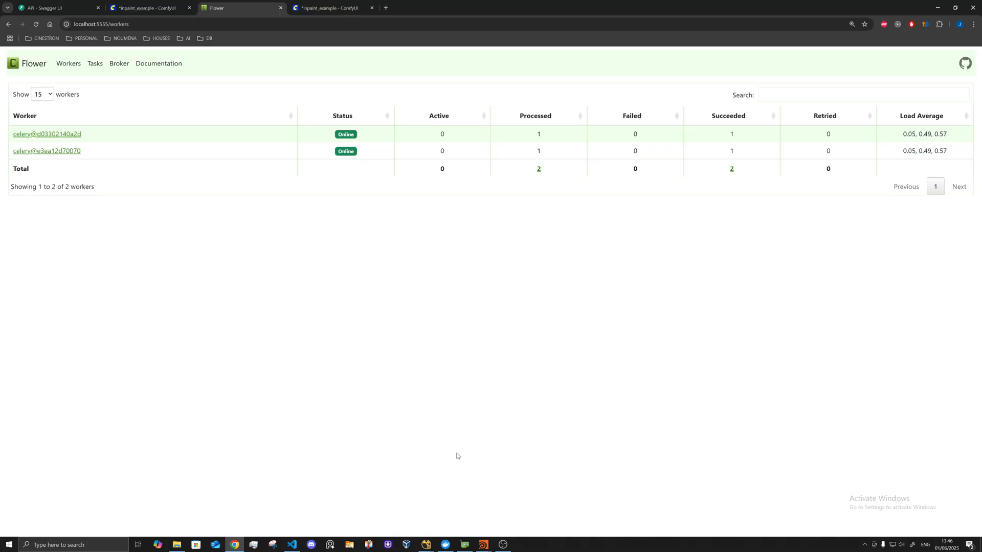
Back in Houdini, list the comfy_text2image node's model choices, with RealVisXL current
click(445, 544)
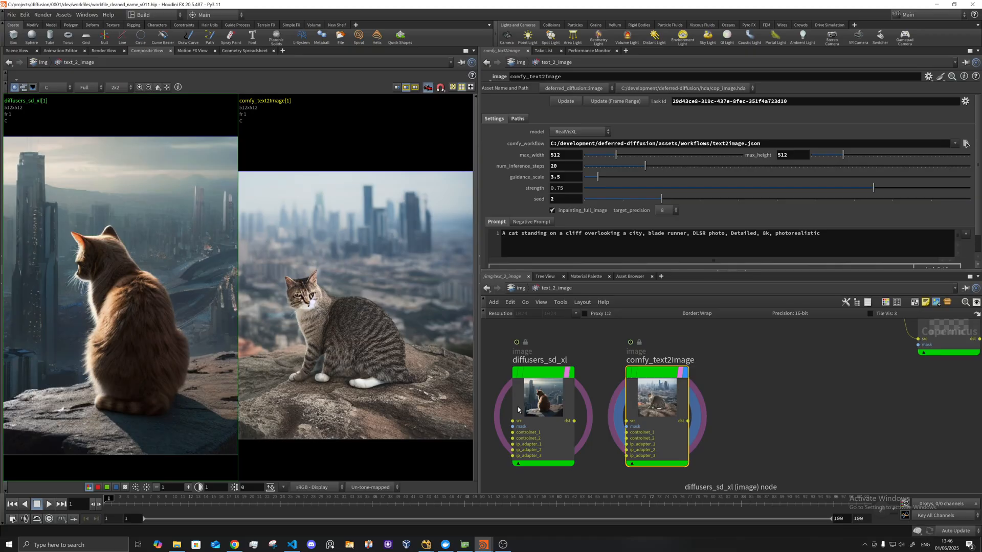
click(577, 132)
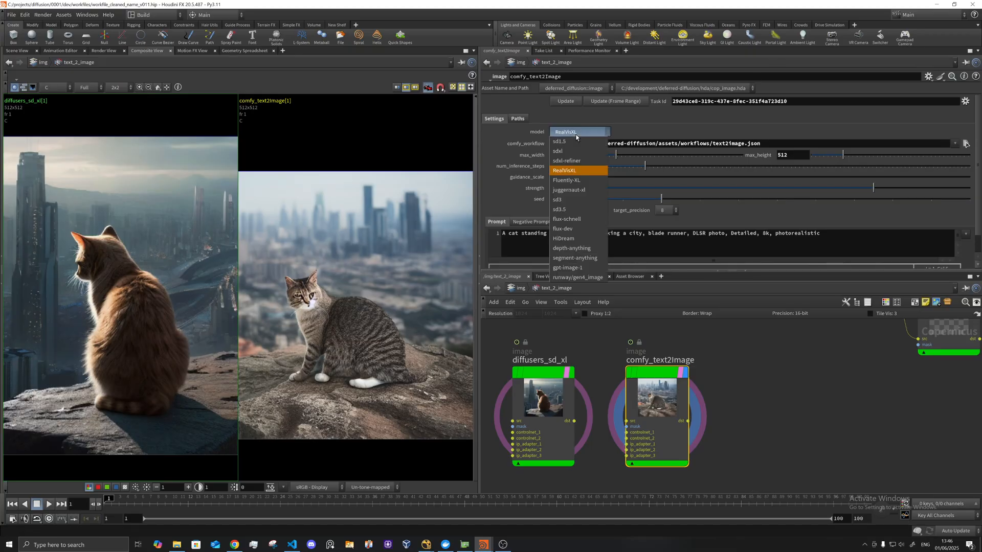